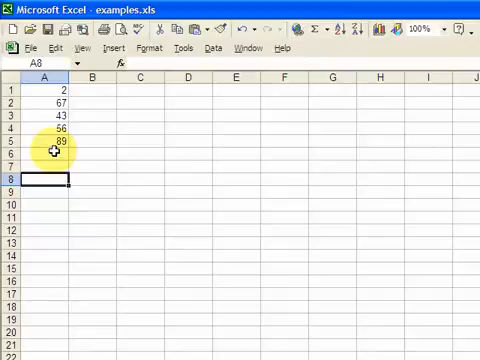
mouse_move(52, 160)
text(78)
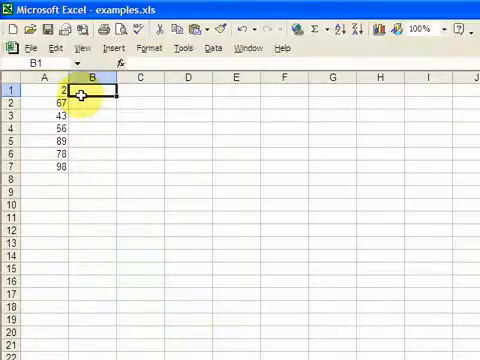
Click into the examples sheet to begin adding 78 and 98 to column A.
click(44, 103)
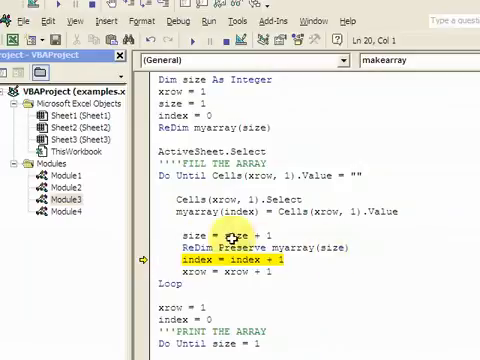
Scroll down the makearray code to follow the Do Until fill loop.
scroll(down, 3)
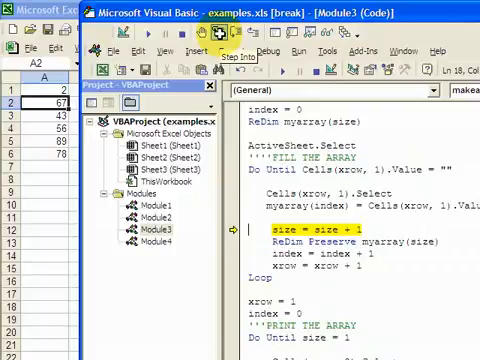
Step makearray two statements forward through the column A read loop.
click(232, 33)
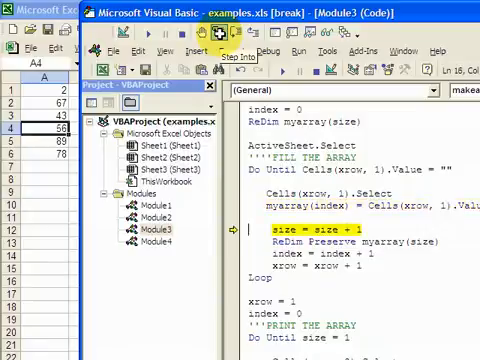
click(228, 55)
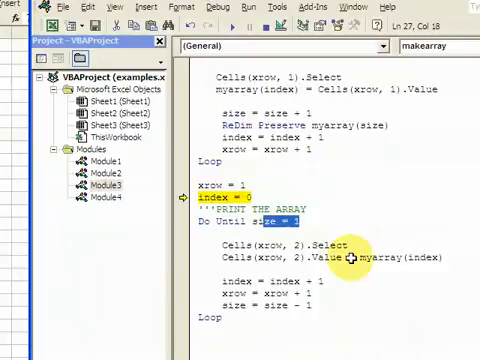
mouse_move(300, 110)
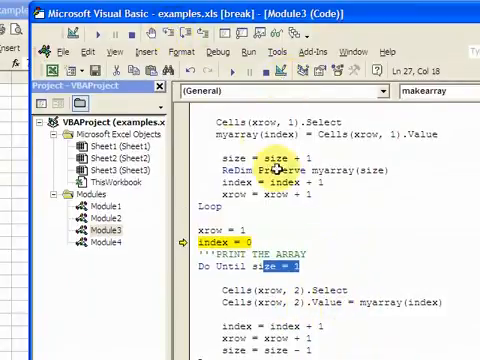
Scroll down to the print loop that writes array values into column B.
scroll(down, 3)
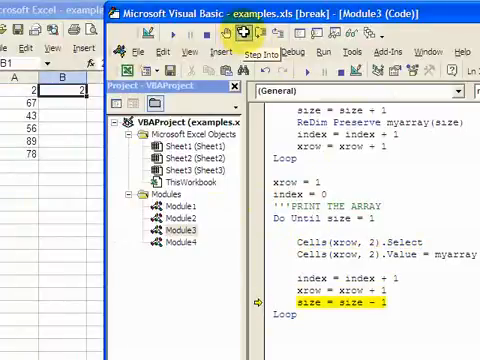
click(245, 45)
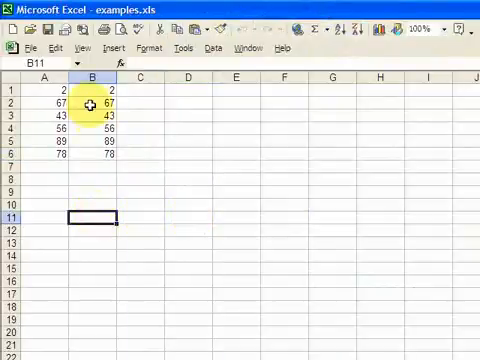
click(95, 107)
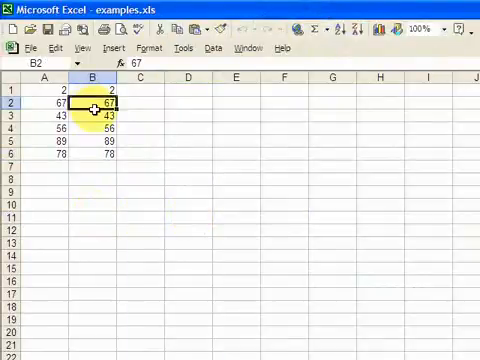